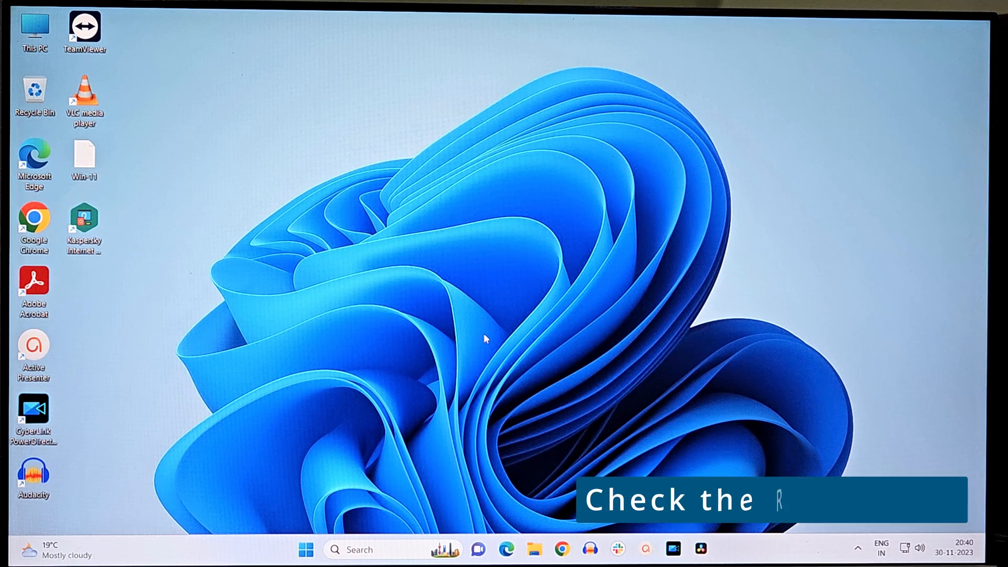
Launch Task Manager from the taskbar menu and go to the Performance page
{"action": "right_click", "coordinate": [305, 549]}
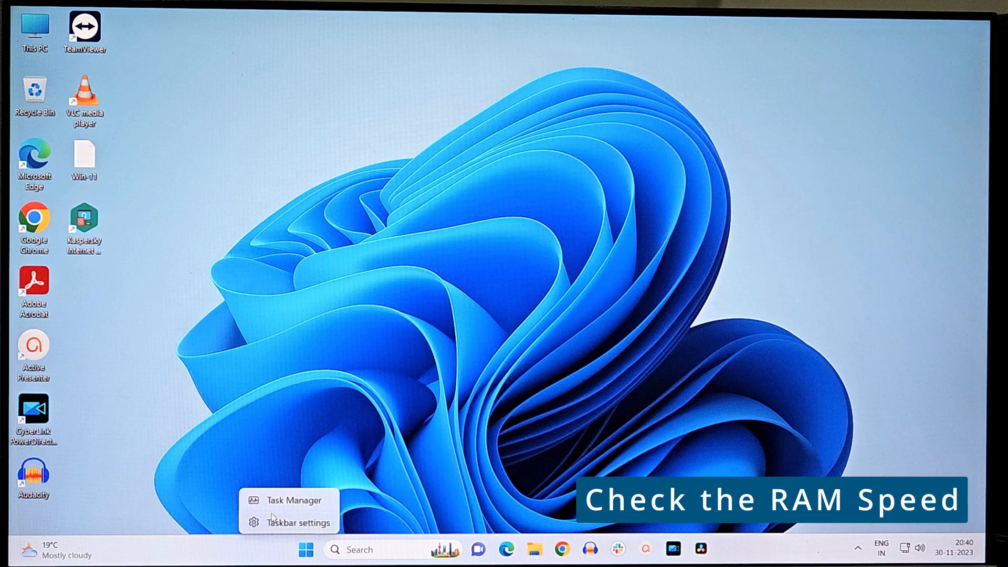
{"action": "left_click", "coordinate": [283, 500]}
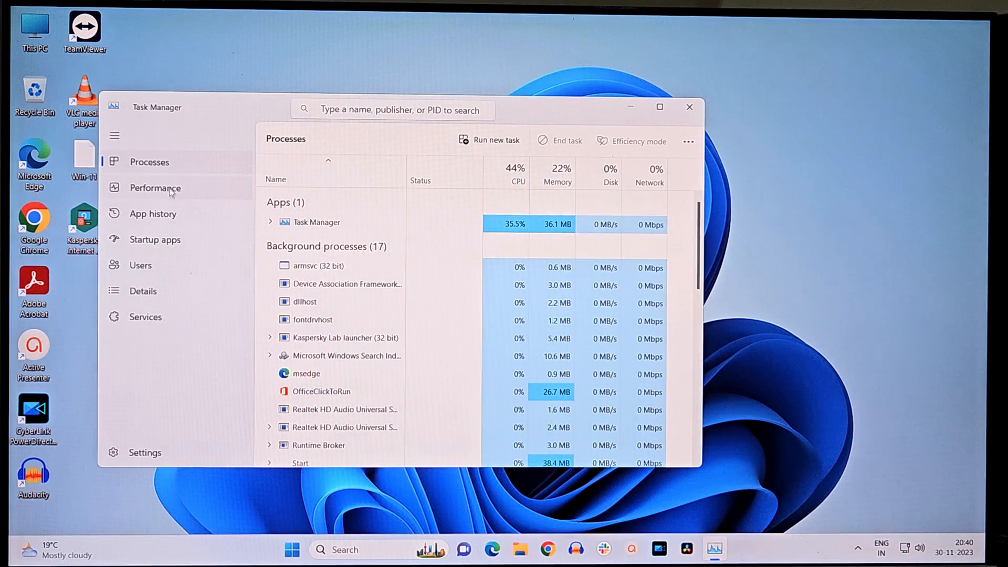
{"action": "left_click", "coordinate": [155, 188]}
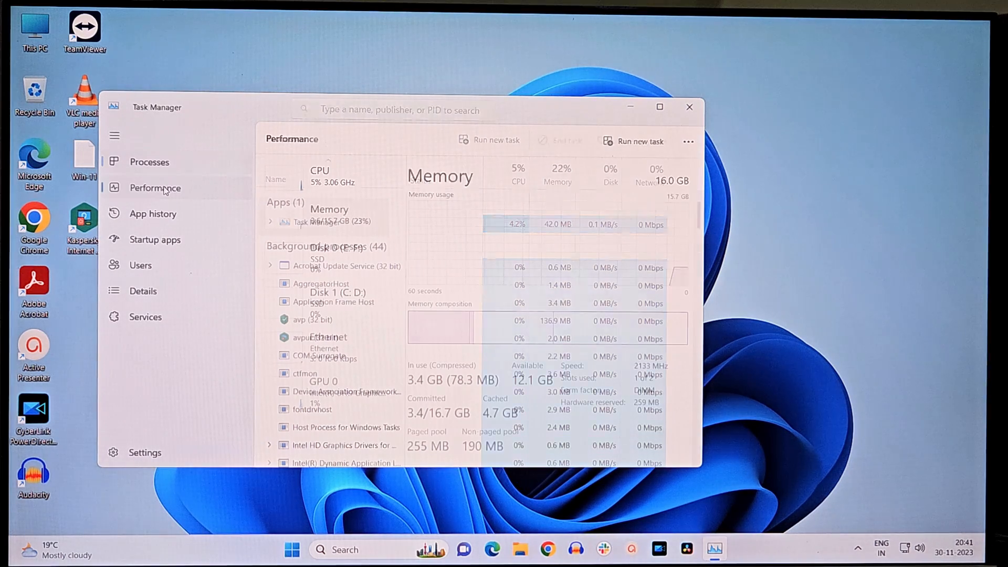
{"action": "left_click", "coordinate": [154, 187]}
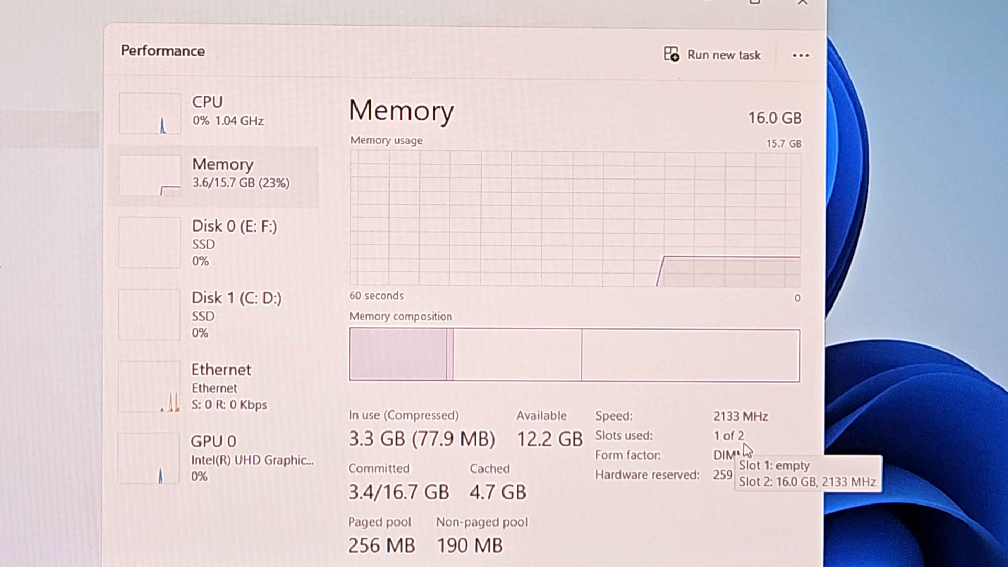
{"action": "mouse_move", "coordinate": [717, 441]}
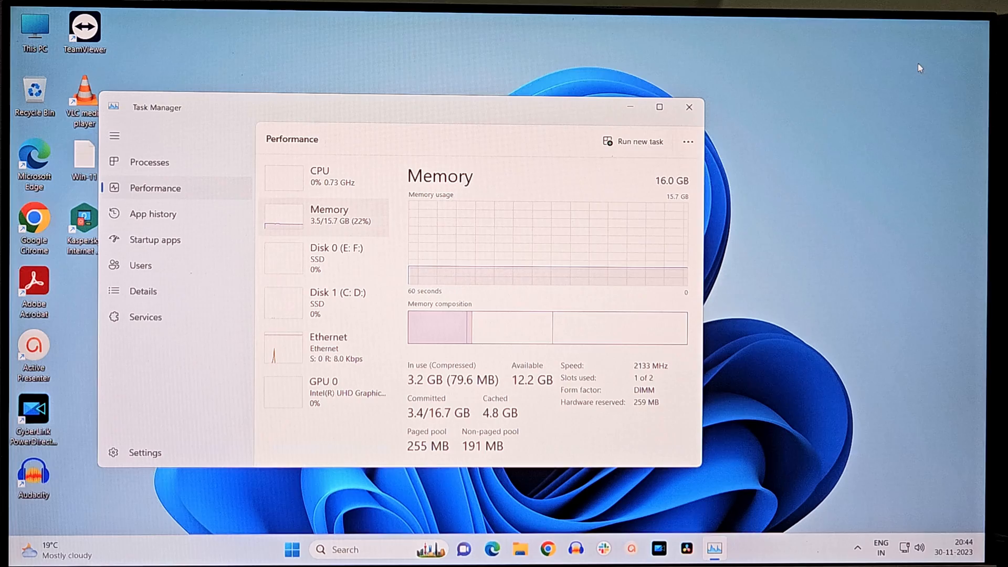
Close Task Manager, restart the PC and enter UEFI BIOS EZ Mode with Delete at boot
{"action": "left_click", "coordinate": [688, 107]}
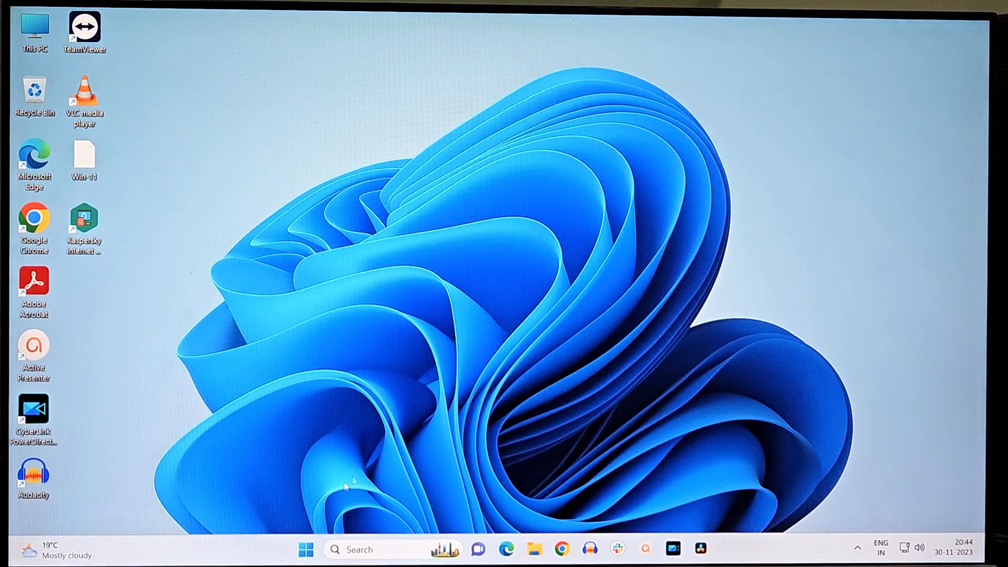
{"action": "left_click", "coordinate": [305, 549]}
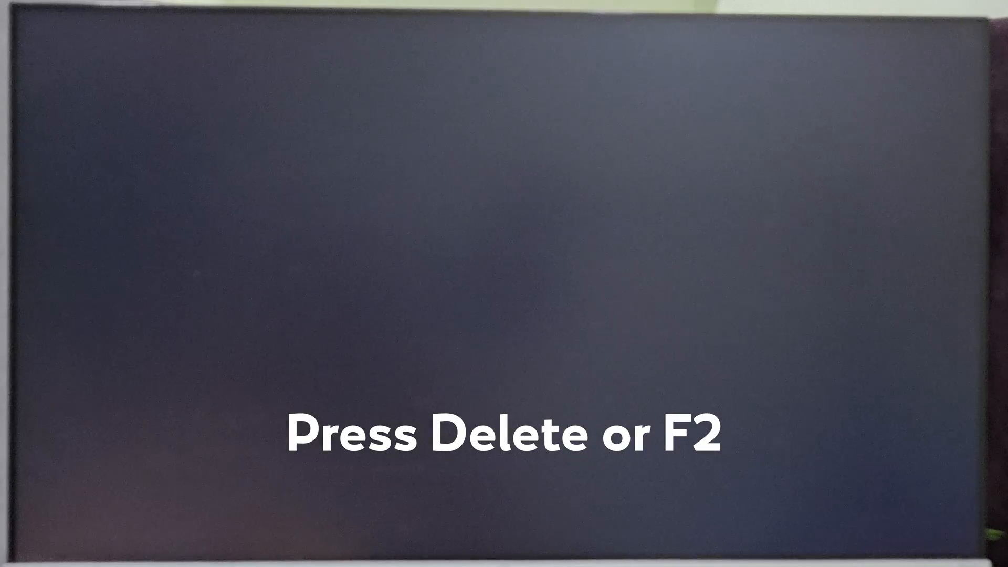
{"action": "key", "text": "delete"}
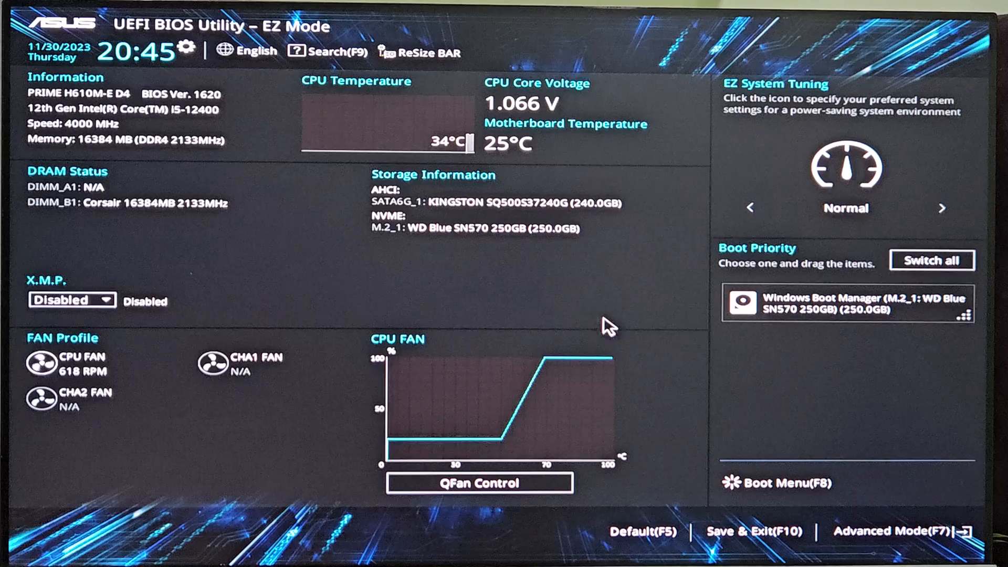
{"action": "mouse_move", "coordinate": [903, 536]}
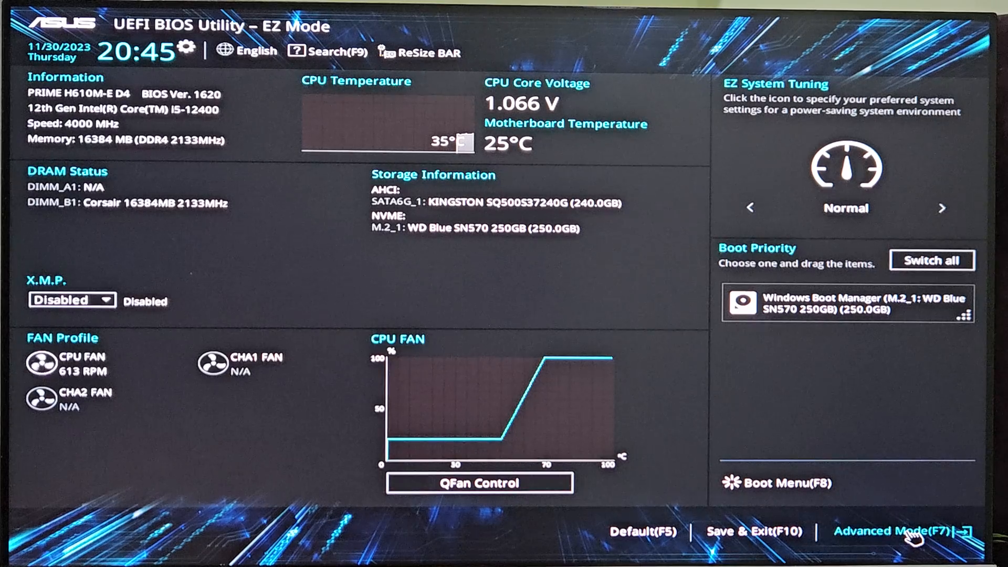
Switch BIOS from EZ Mode to Advanced Mode, showing 16384 MB memory at 2133 MHz
{"action": "left_click", "coordinate": [887, 530]}
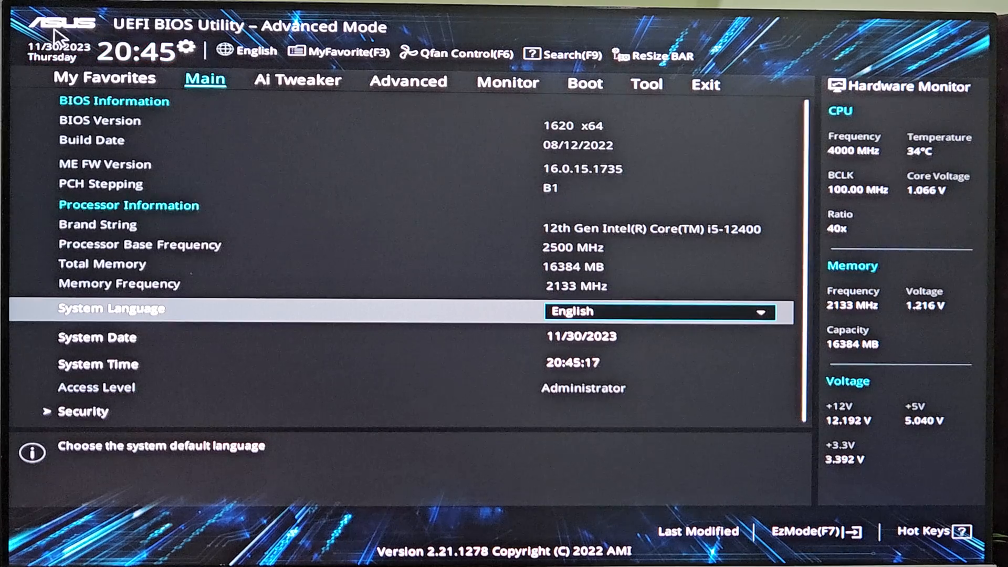
{"action": "mouse_move", "coordinate": [212, 103]}
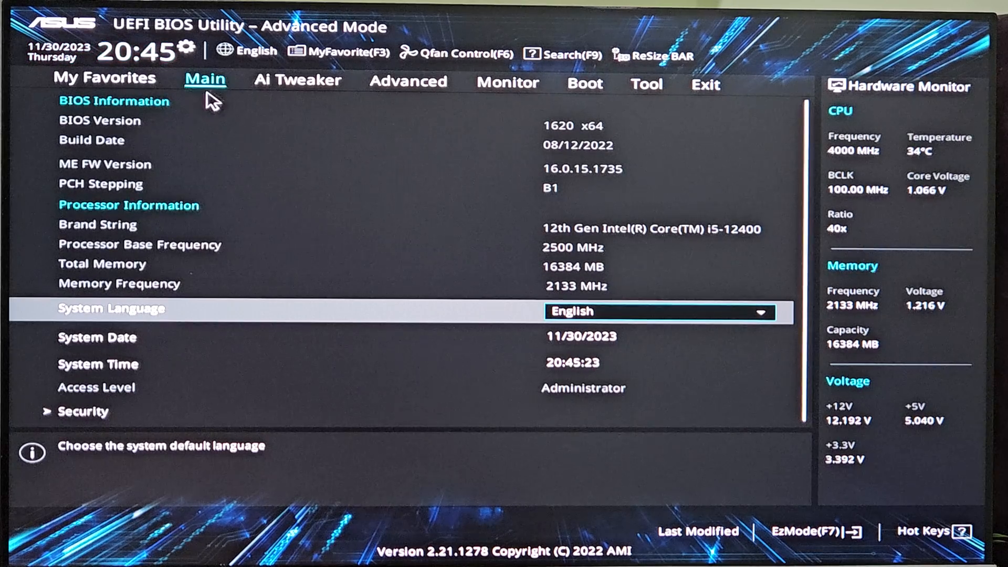
{"action": "mouse_move", "coordinate": [298, 80]}
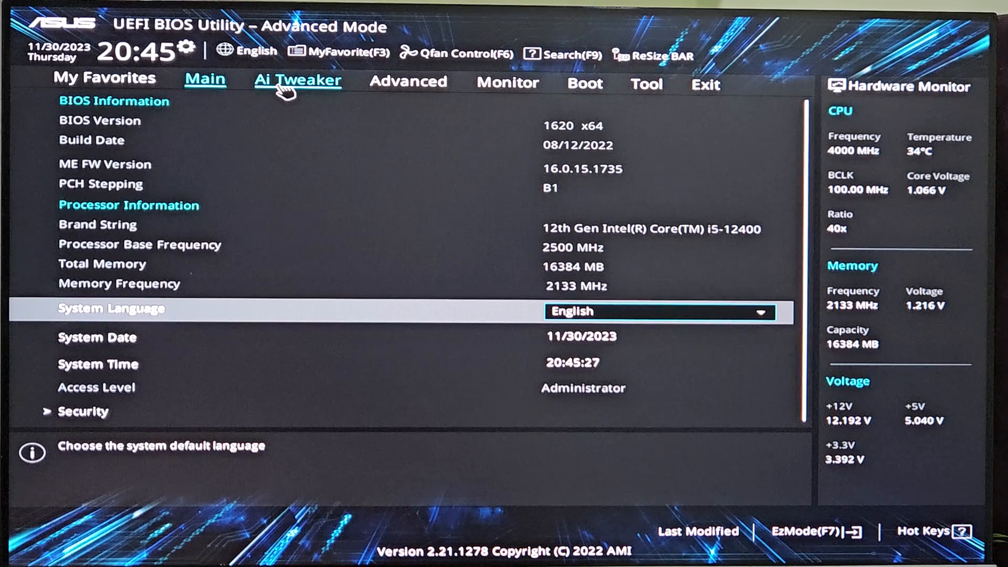
In Ai Tweaker, set Ai Overclock Tuner to XMP I and confirm DRAM Frequency reads DDR4-3200MHz
{"action": "left_click", "coordinate": [298, 80]}
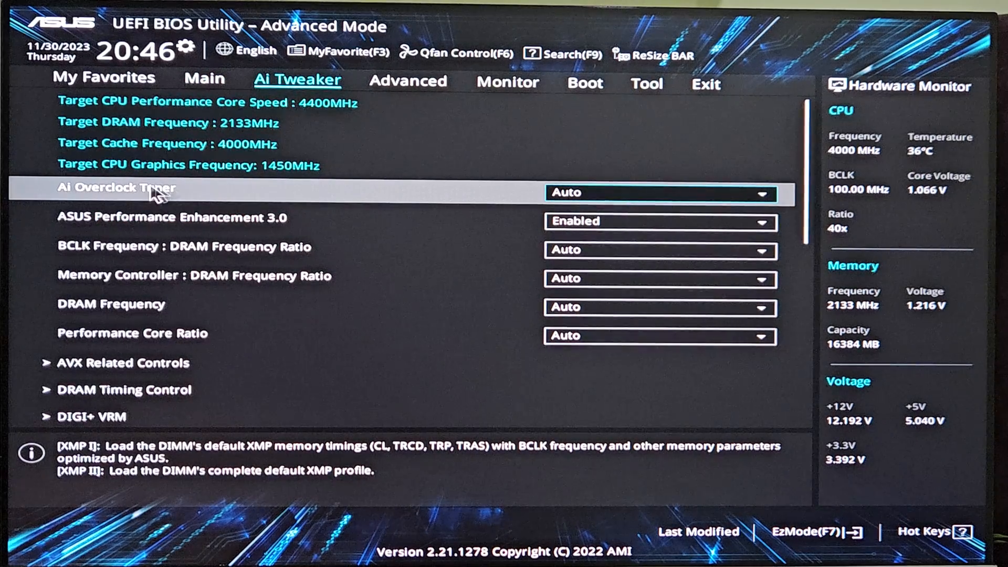
{"action": "mouse_move", "coordinate": [186, 201]}
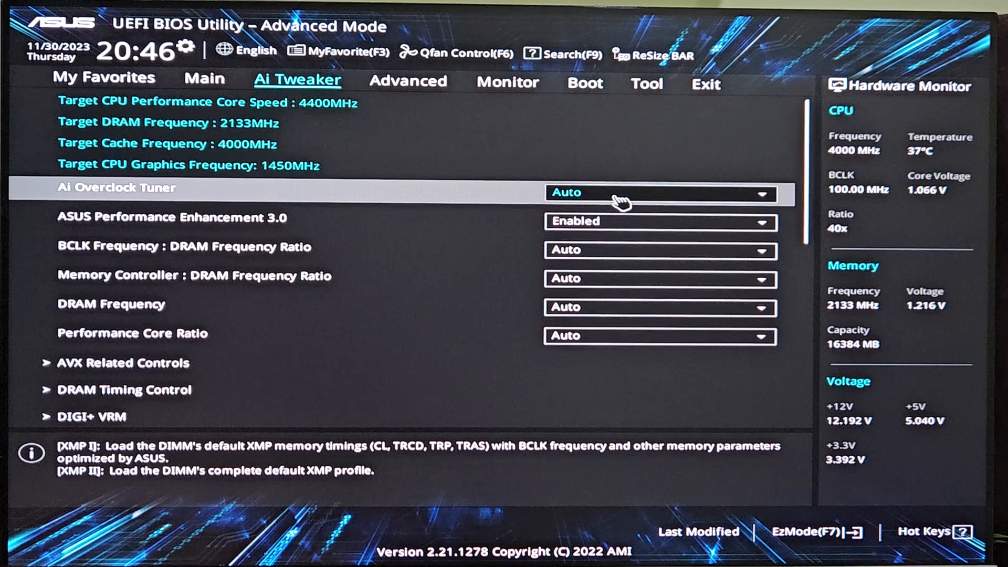
{"action": "left_click", "coordinate": [658, 193]}
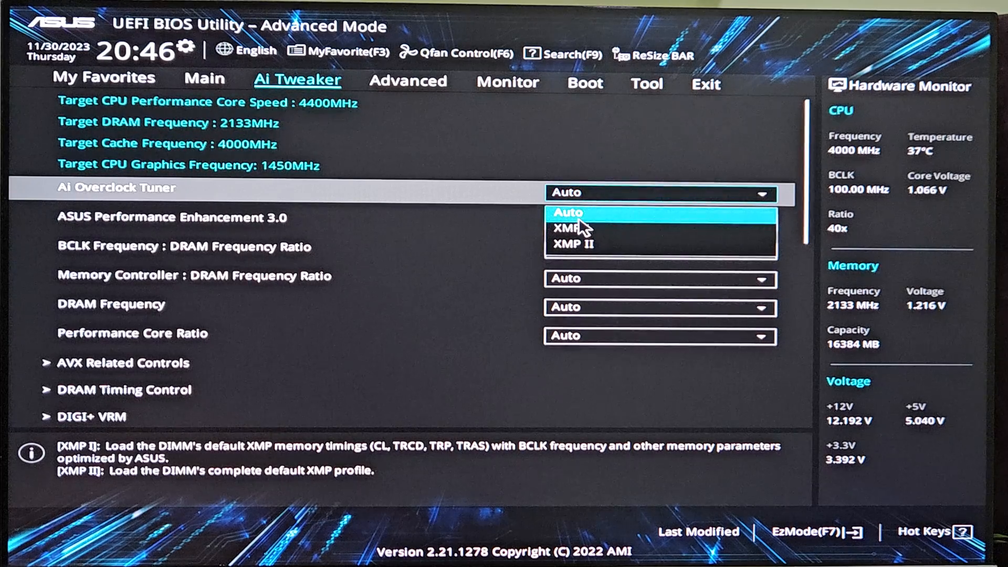
{"action": "mouse_move", "coordinate": [582, 230]}
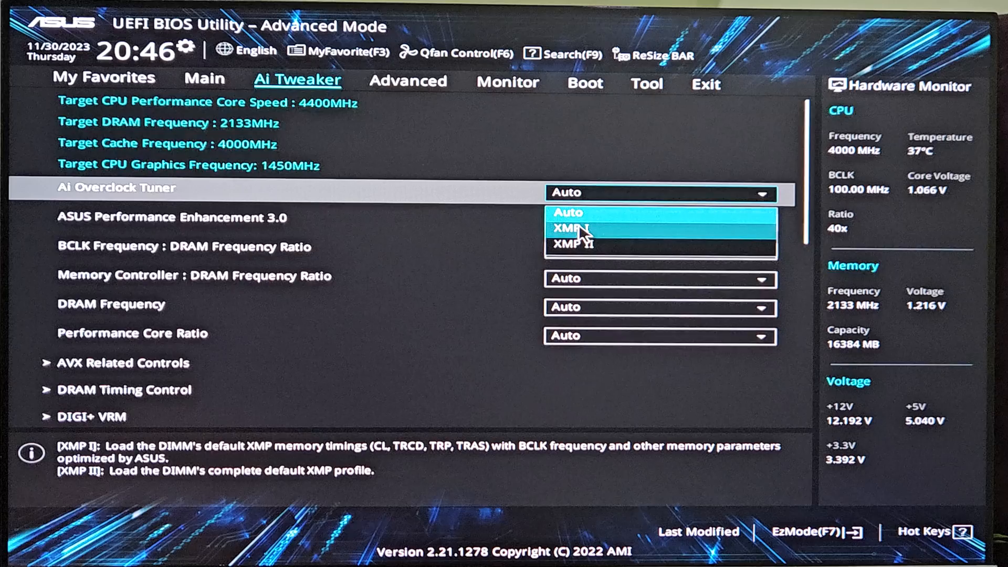
{"action": "left_click", "coordinate": [568, 227]}
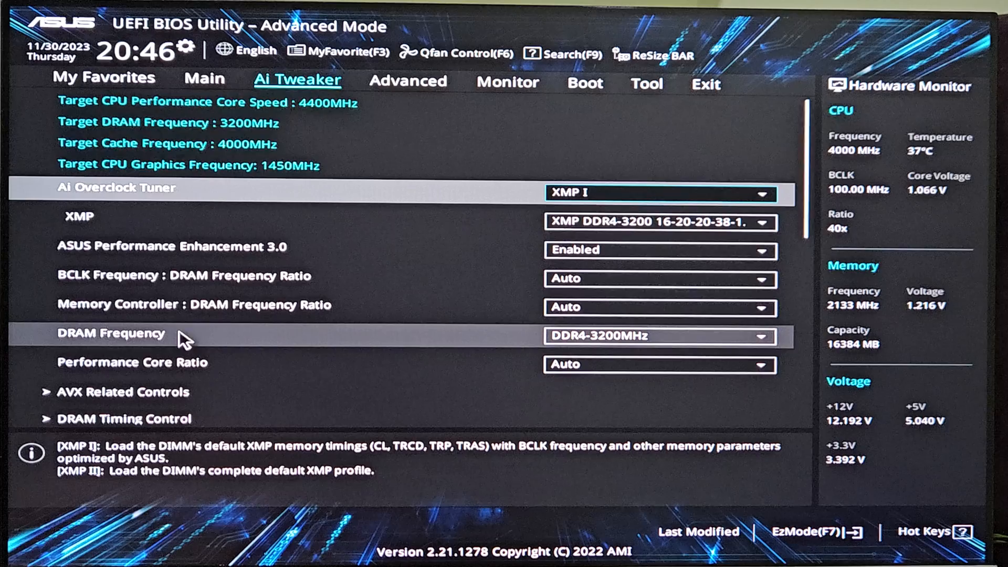
{"action": "mouse_move", "coordinate": [598, 336]}
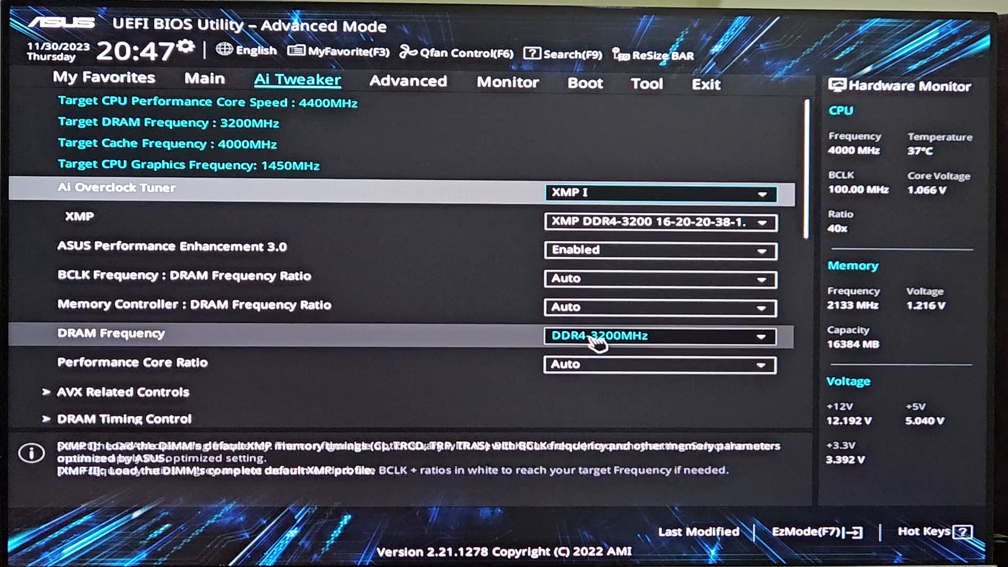
{"action": "left_click", "coordinate": [660, 335]}
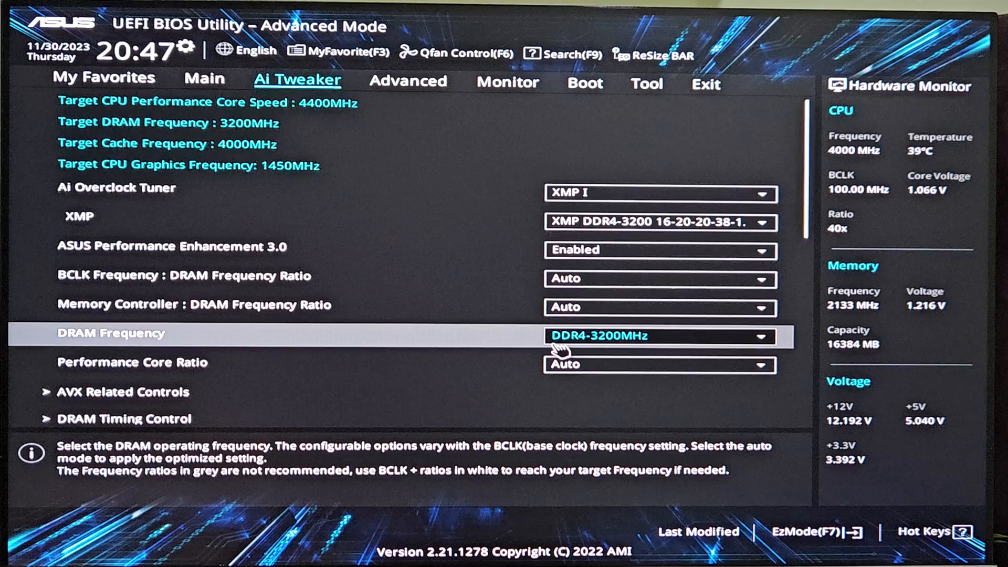
Save changes and reset via F10, confirming the Save Changes & Reset dialog
{"action": "key", "text": "F10"}
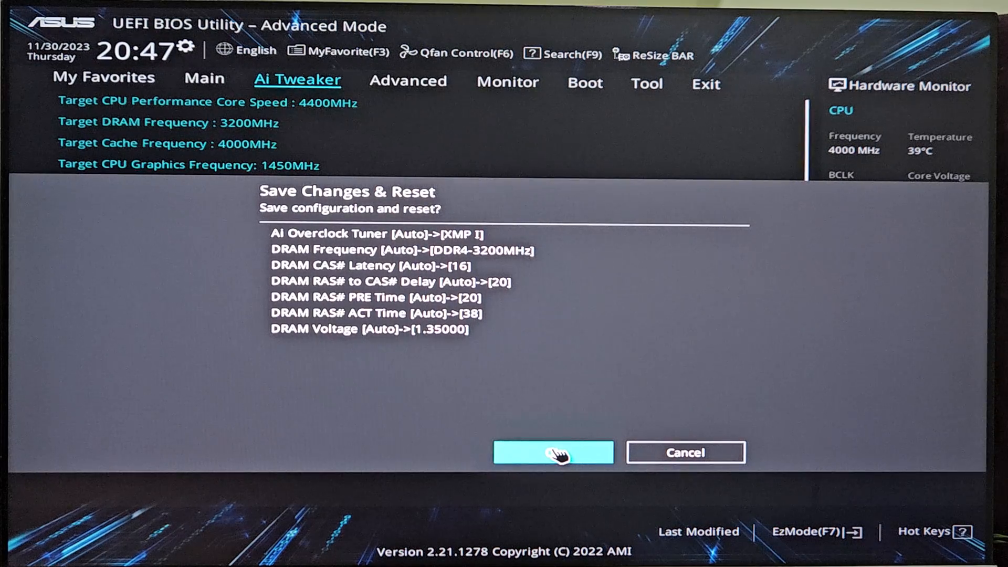
{"action": "left_click", "coordinate": [552, 452]}
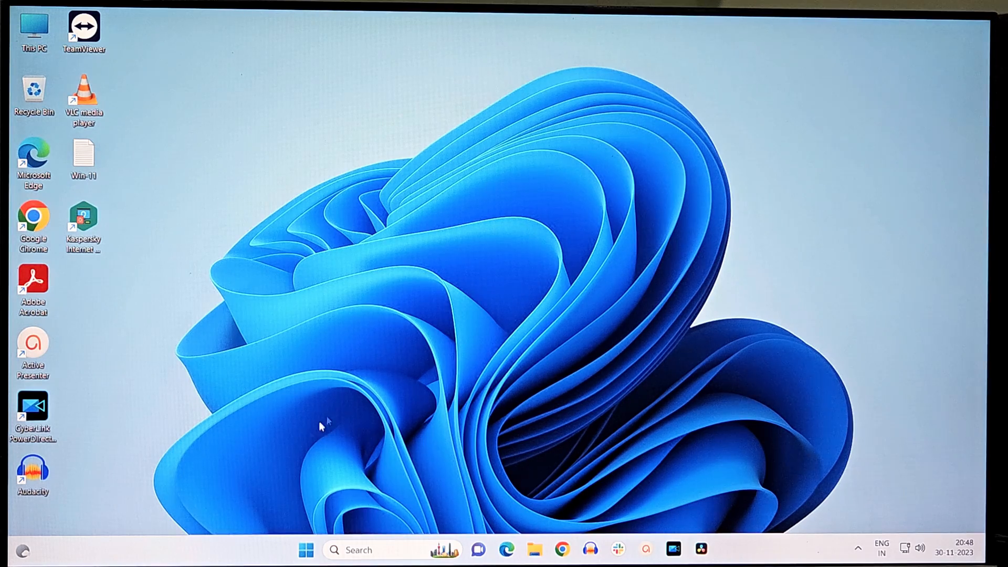
{"action": "mouse_move", "coordinate": [251, 551]}
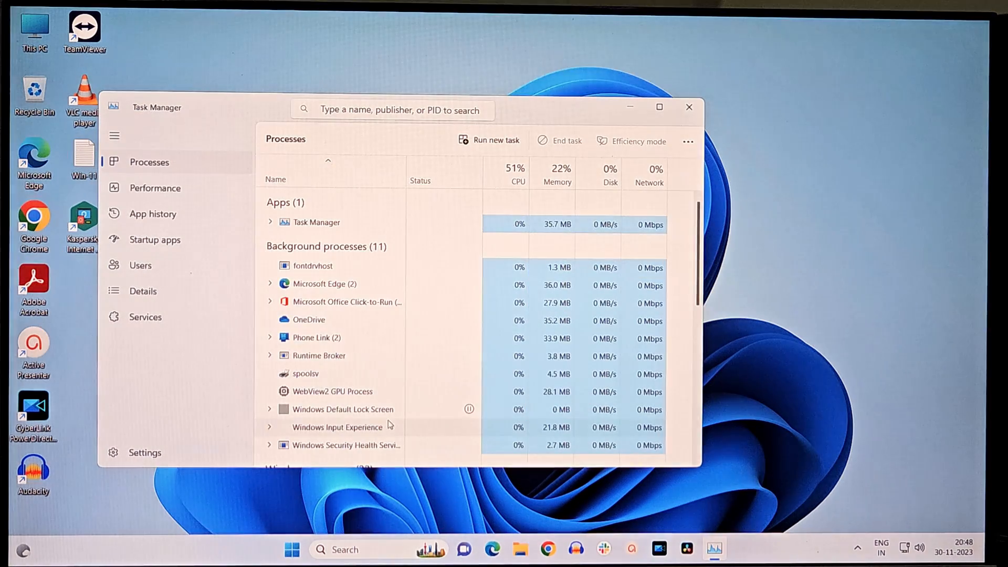
View Task Manager's Memory performance page showing 3200 MHz speed, 1 of 2 slots used
{"action": "left_click", "coordinate": [155, 187]}
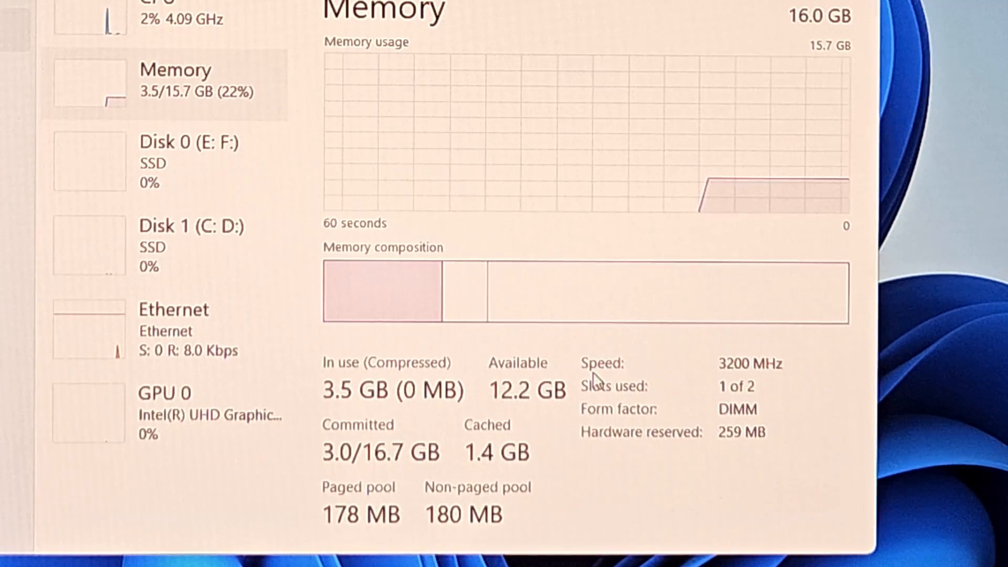
{"action": "mouse_move", "coordinate": [774, 383]}
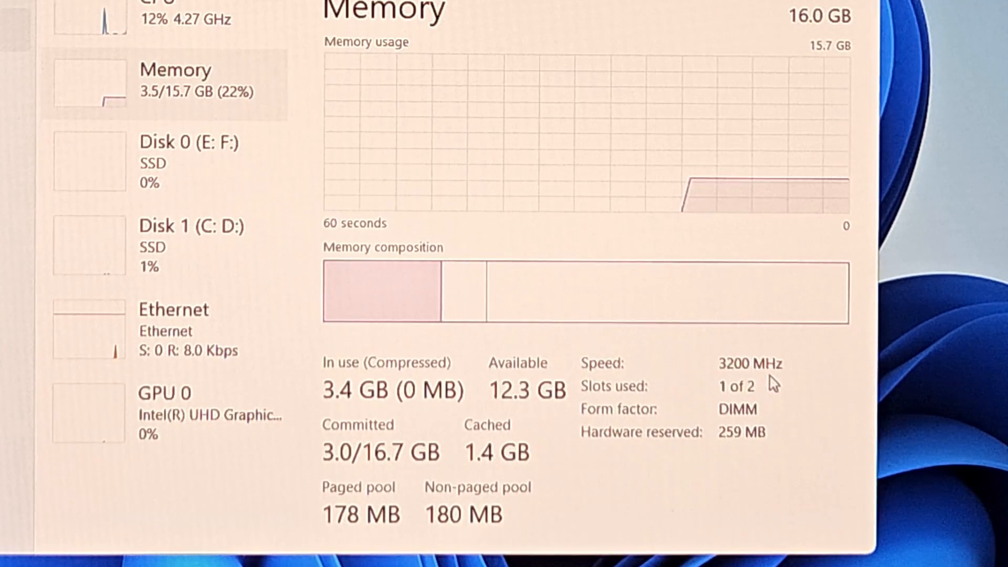